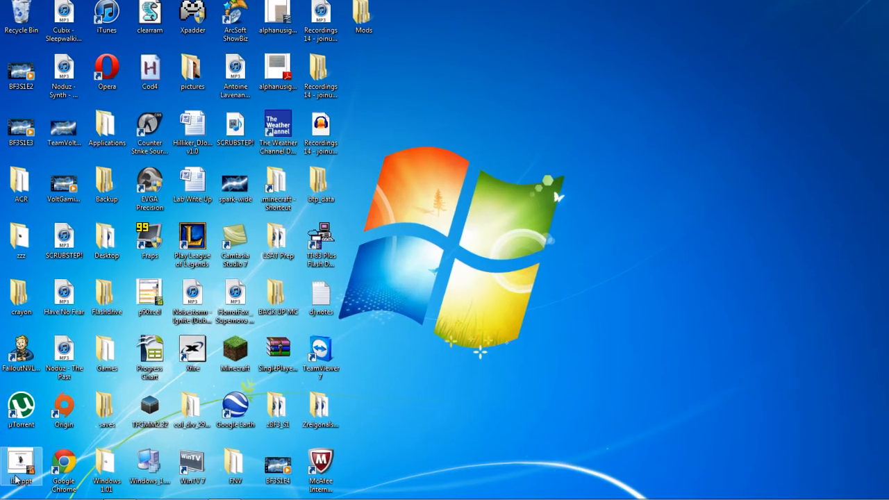
# Search %appdata% from the Start menu and open the .minecraft folder in Roaming.
pyautogui.click(14, 486)
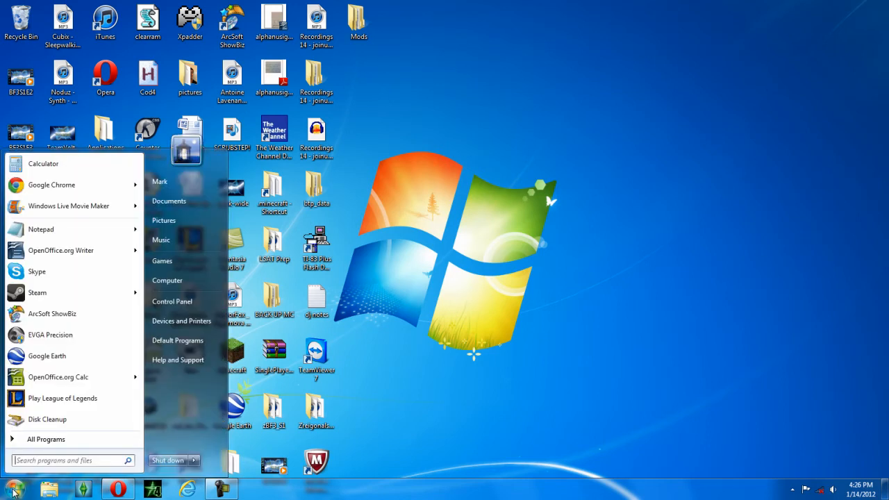
pyautogui.write('%a')
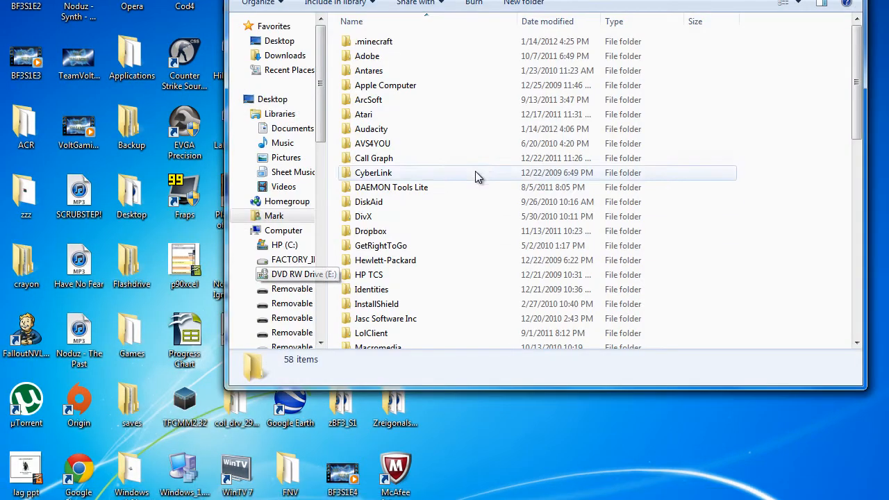
pyautogui.doubleClick(374, 41)
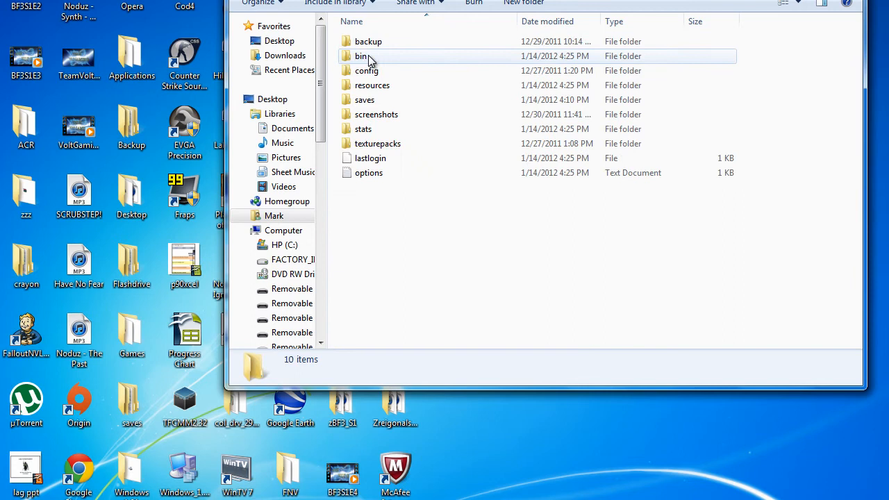
pyautogui.moveTo(361, 56)
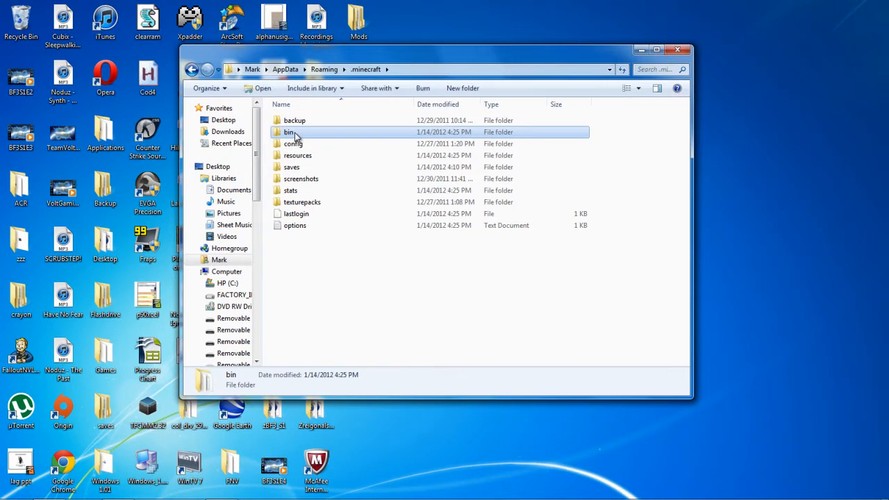
# Drag the .minecraft Explorer window over to the right side of the desktop.
pyautogui.click(297, 155)
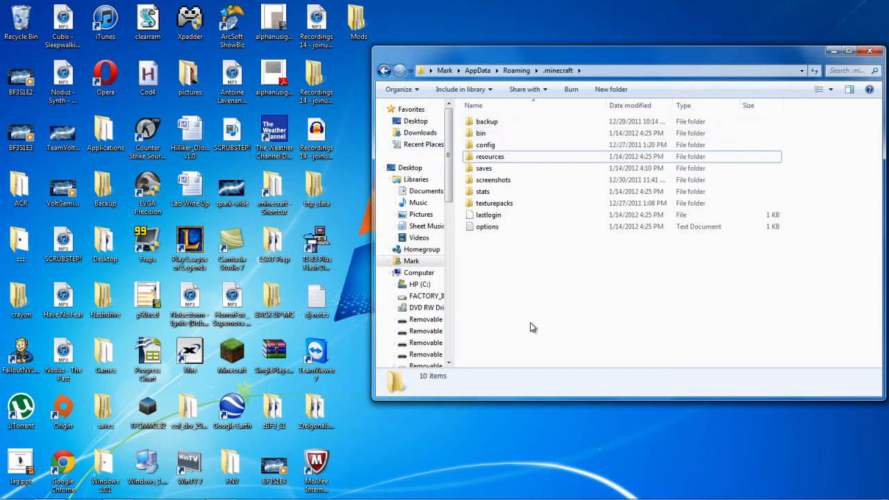
pyautogui.moveTo(482, 133)
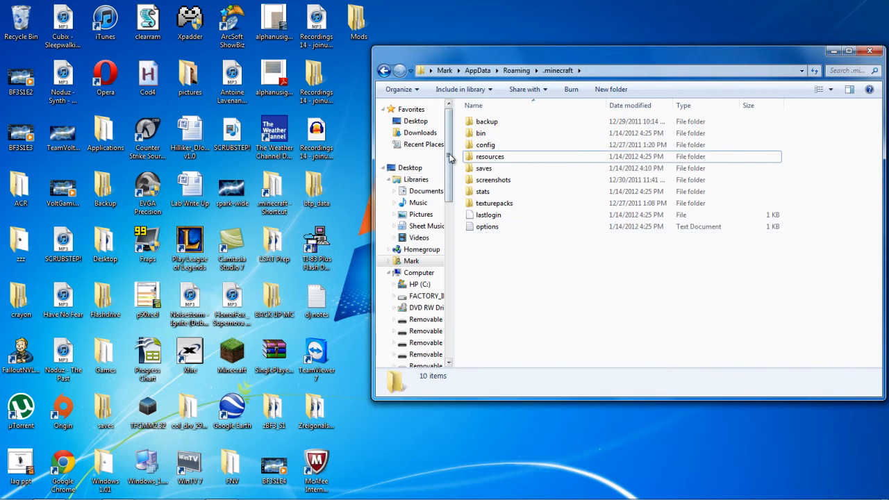
# Open the bin folder and open minecraft.jar with the WinRAR archiver.
pyautogui.click(481, 132)
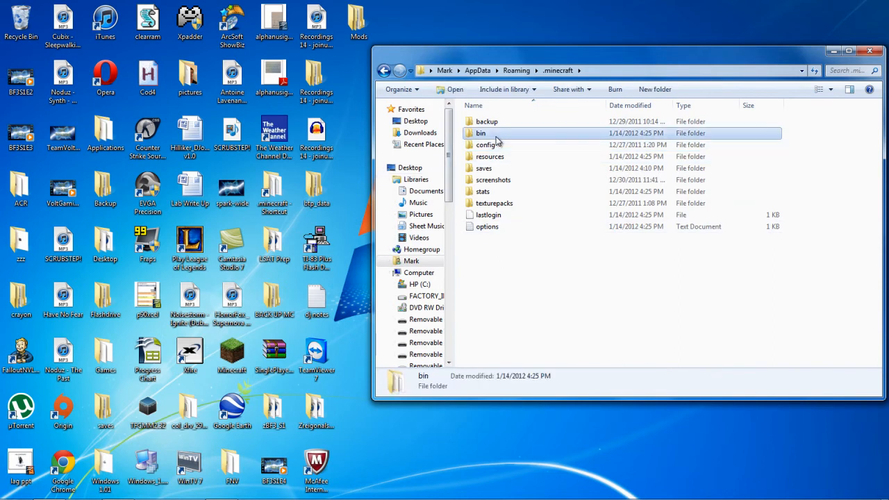
pyautogui.doubleClick(481, 132)
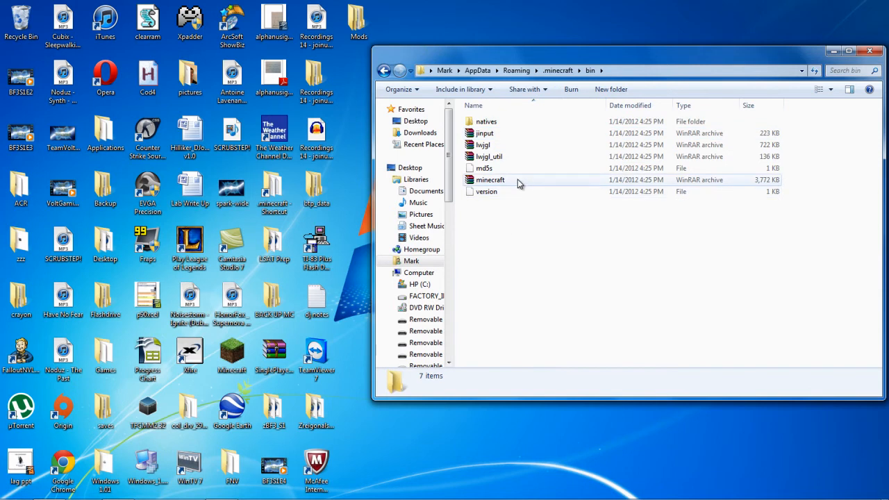
pyautogui.rightClick(519, 184)
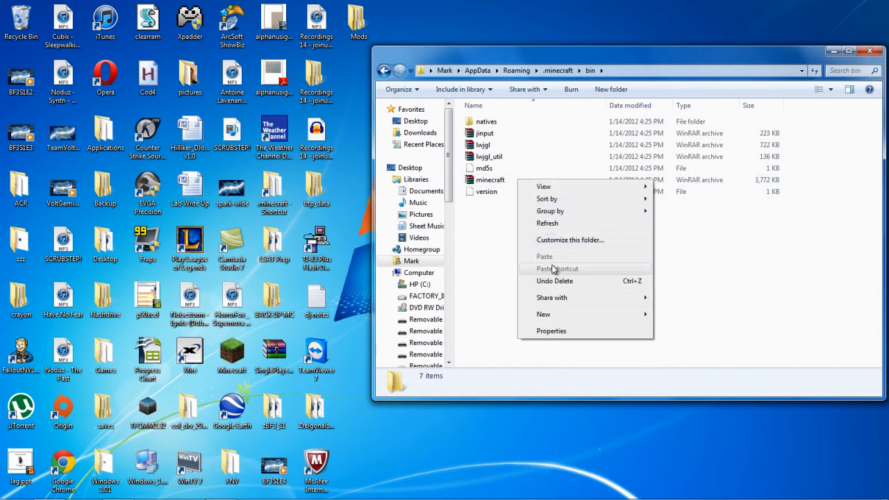
pyautogui.rightClick(491, 179)
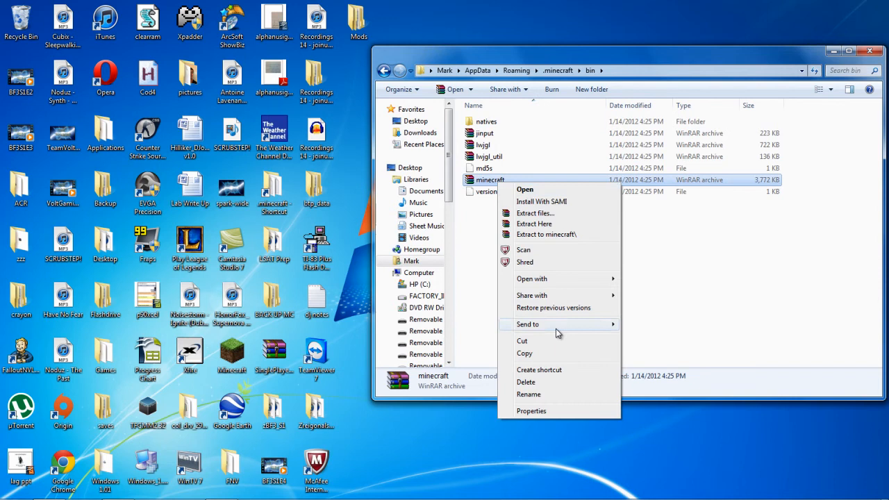
pyautogui.moveTo(531, 278)
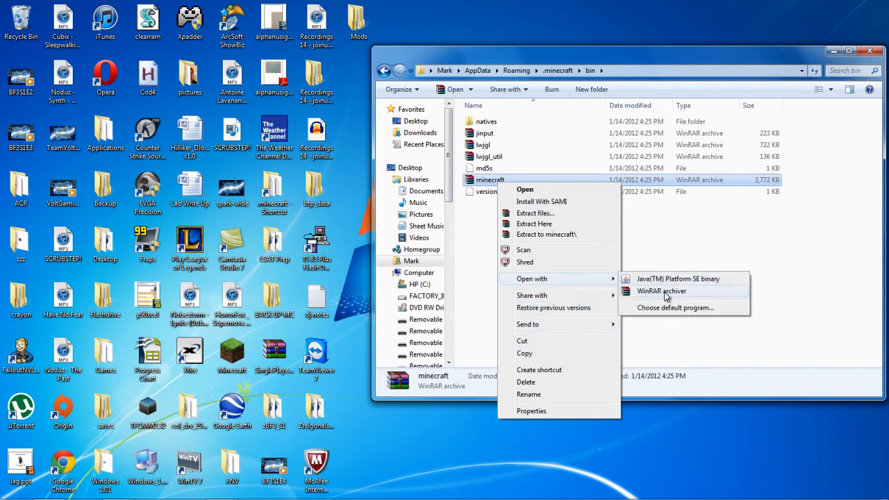
pyautogui.click(660, 291)
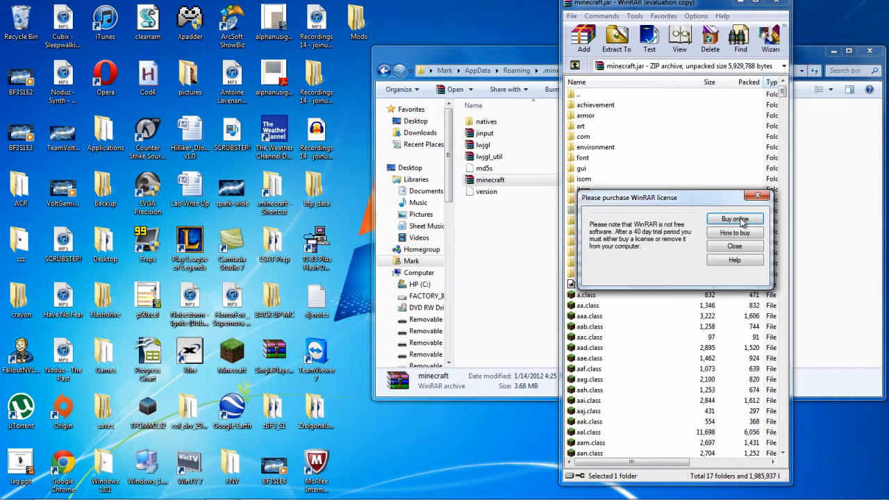
# Delete META-INF from minecraft.jar, then open ModLoader.zip from the Mods folder.
pyautogui.click(734, 246)
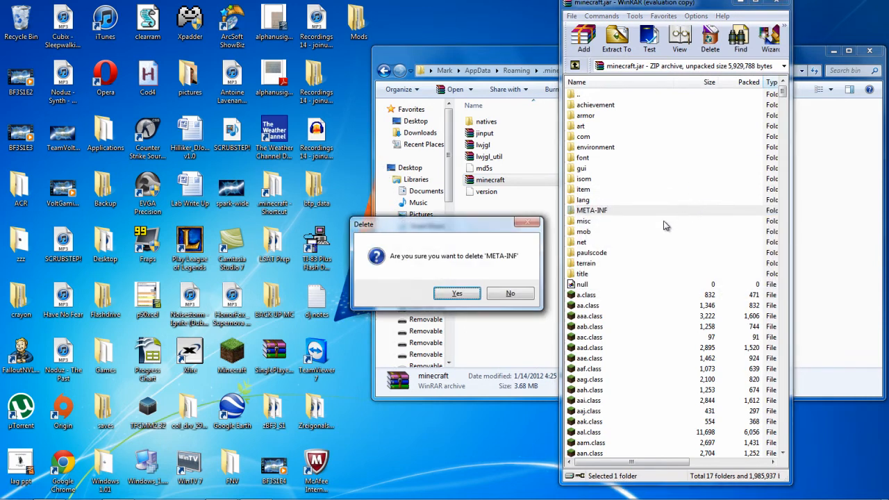
pyautogui.click(456, 292)
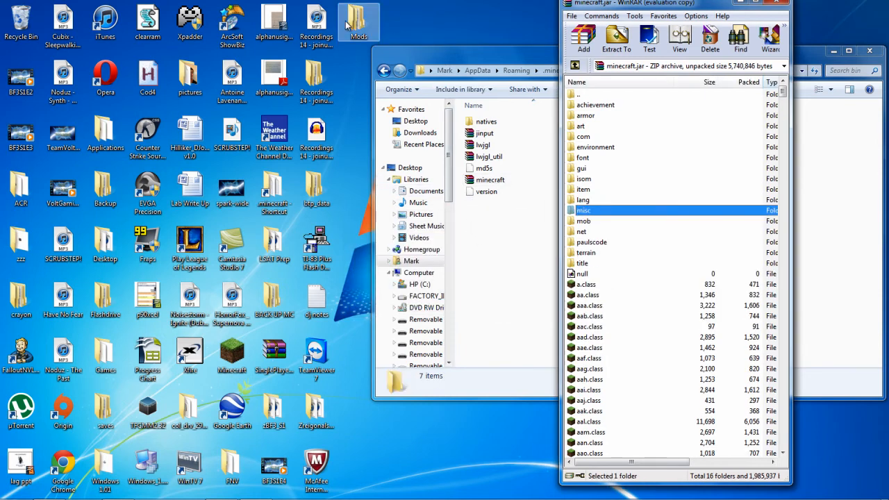
pyautogui.doubleClick(359, 21)
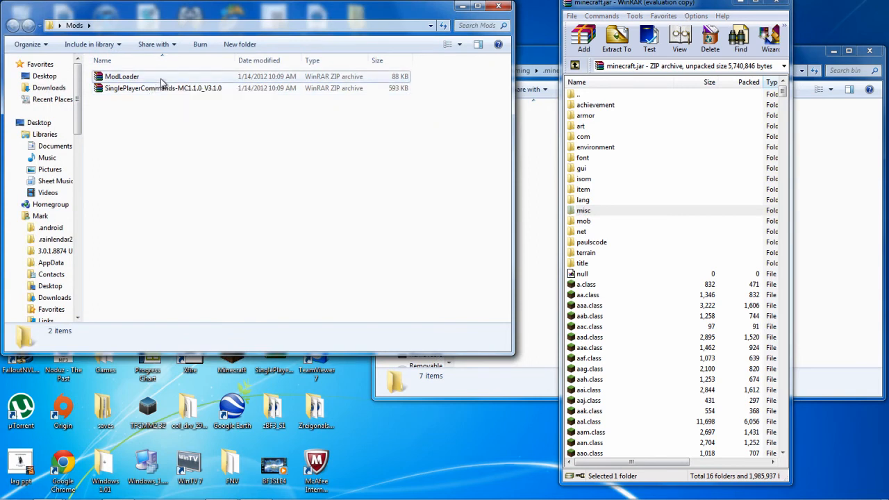
pyautogui.doubleClick(121, 76)
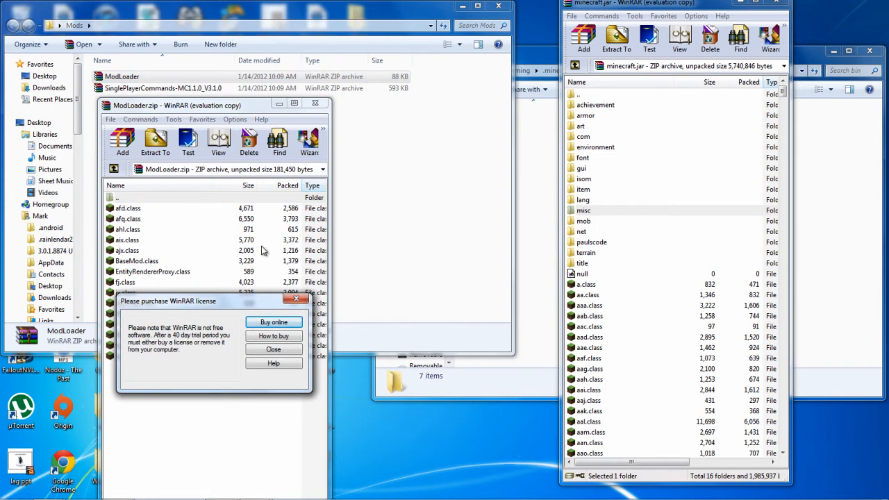
pyautogui.click(273, 348)
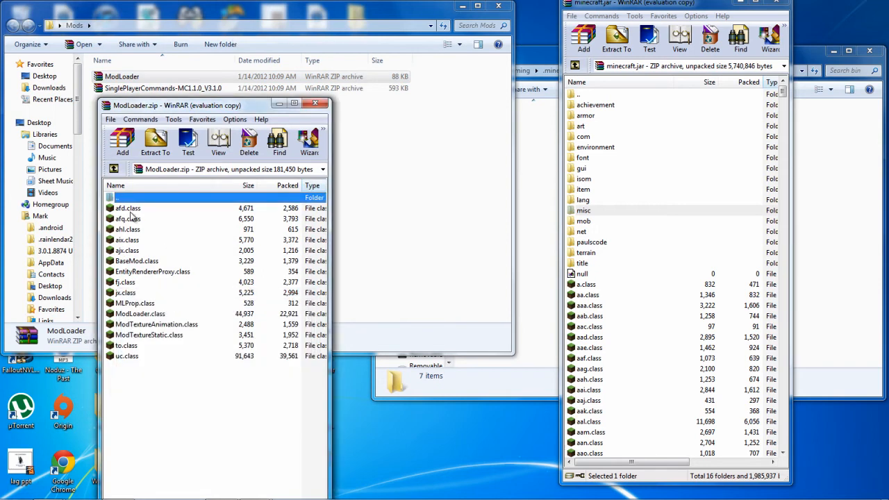
pyautogui.click(128, 208)
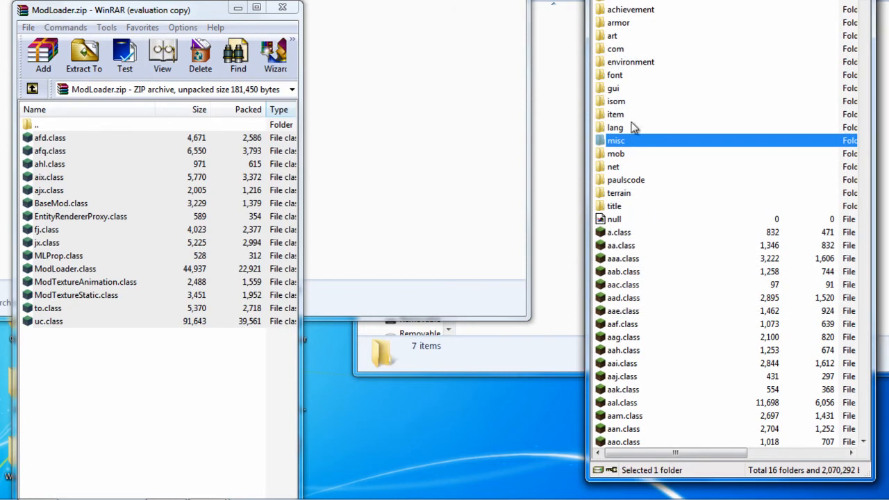
pyautogui.moveTo(654, 19)
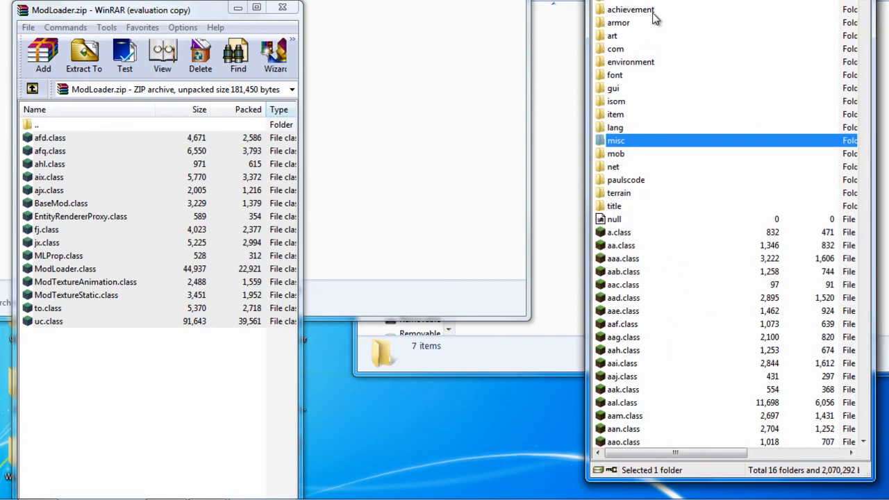
pyautogui.moveTo(666, 125)
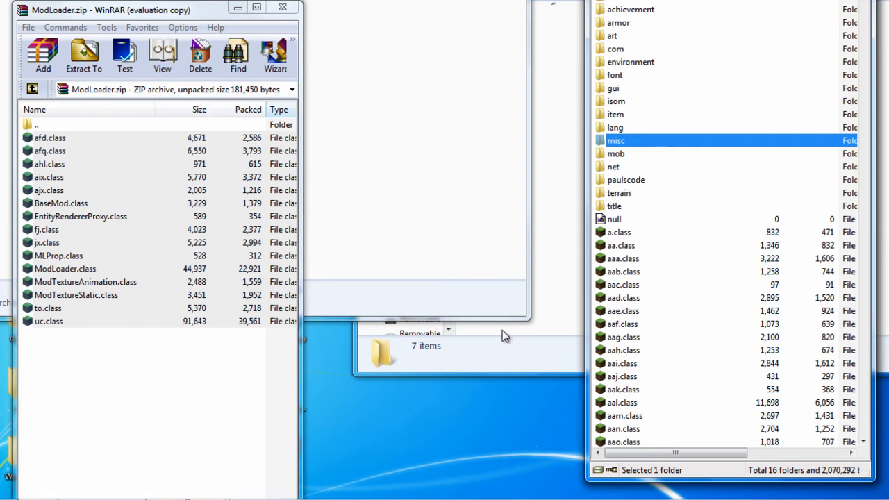
pyautogui.moveTo(200, 55)
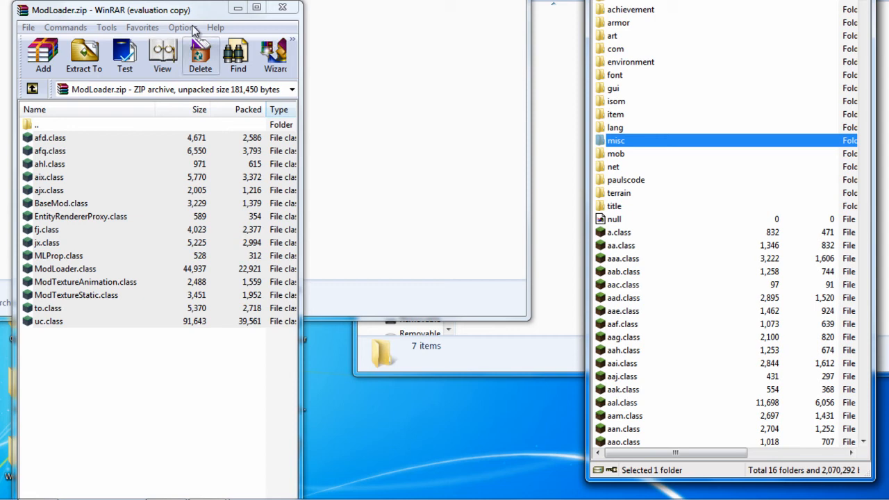
# Close the ModLoader.zip window, leaving minecraft.jar open at 2,070,292 bytes.
pyautogui.click(281, 7)
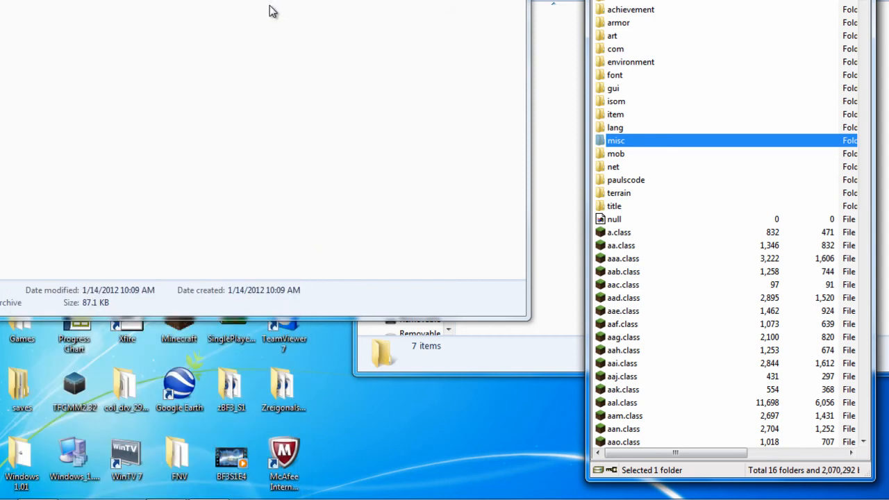
pyautogui.moveTo(272, 11)
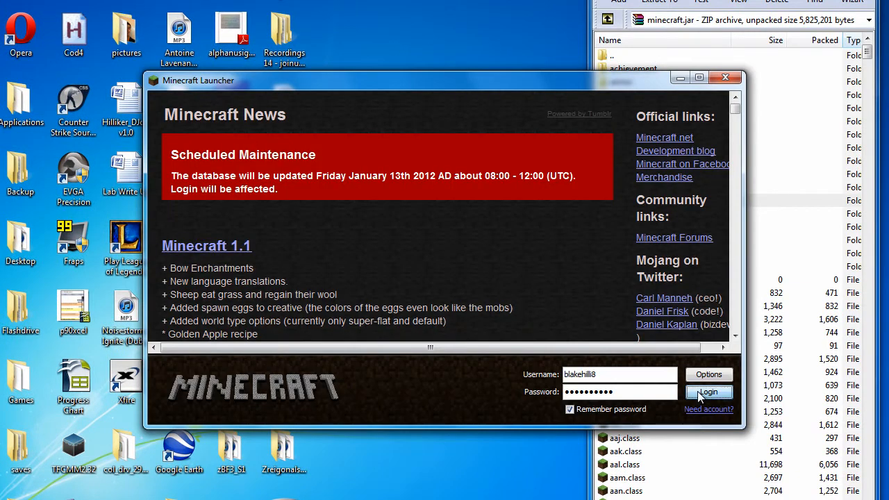
# Log in through the launcher to reach the Minecraft 1.1 main menu.
pyautogui.click(709, 392)
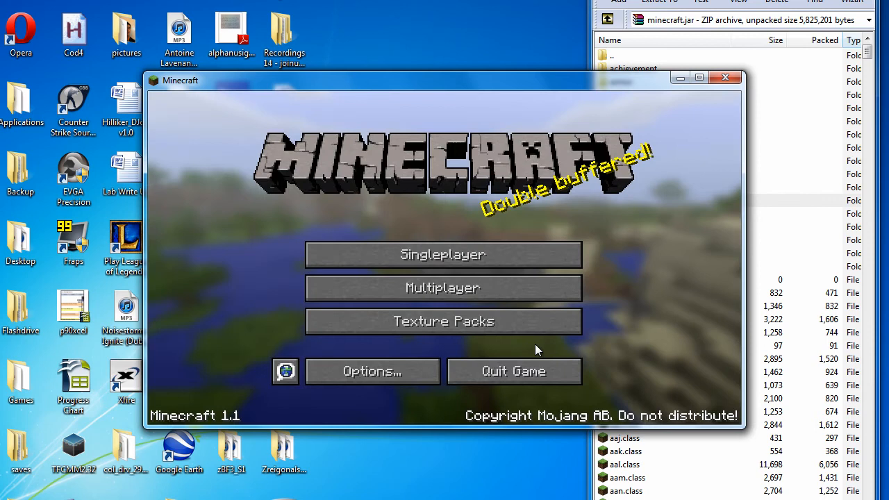
pyautogui.moveTo(442, 254)
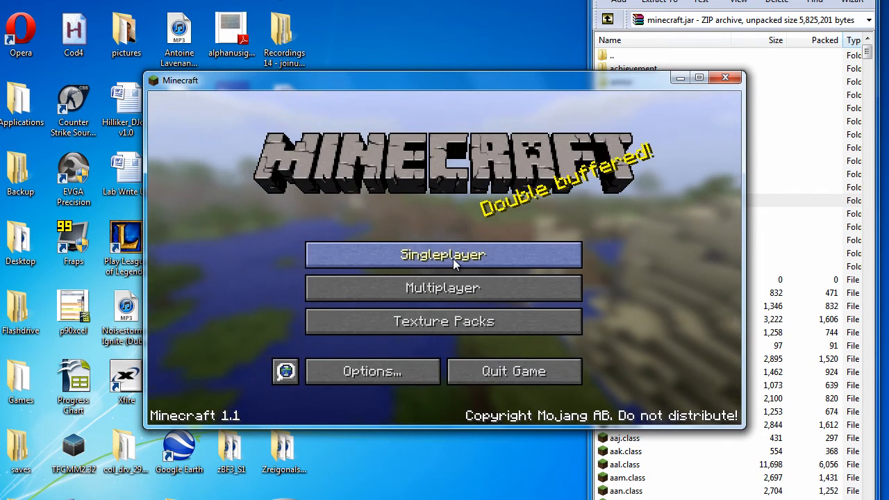
# Load a singleplayer world and pause it with Esc to show the Game menu.
pyautogui.click(443, 255)
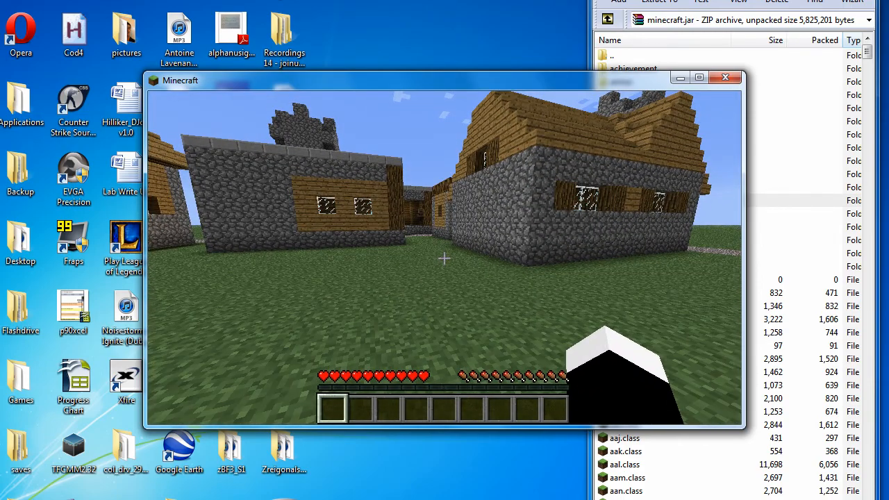
pyautogui.press('Escape')
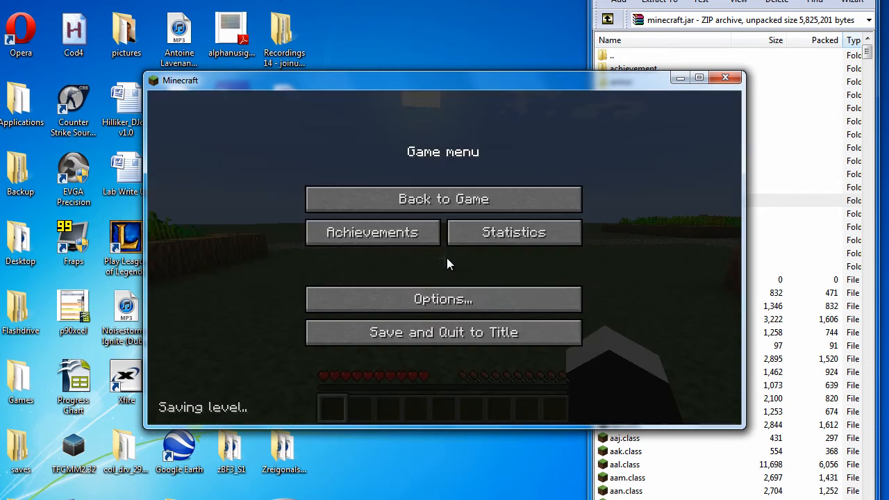